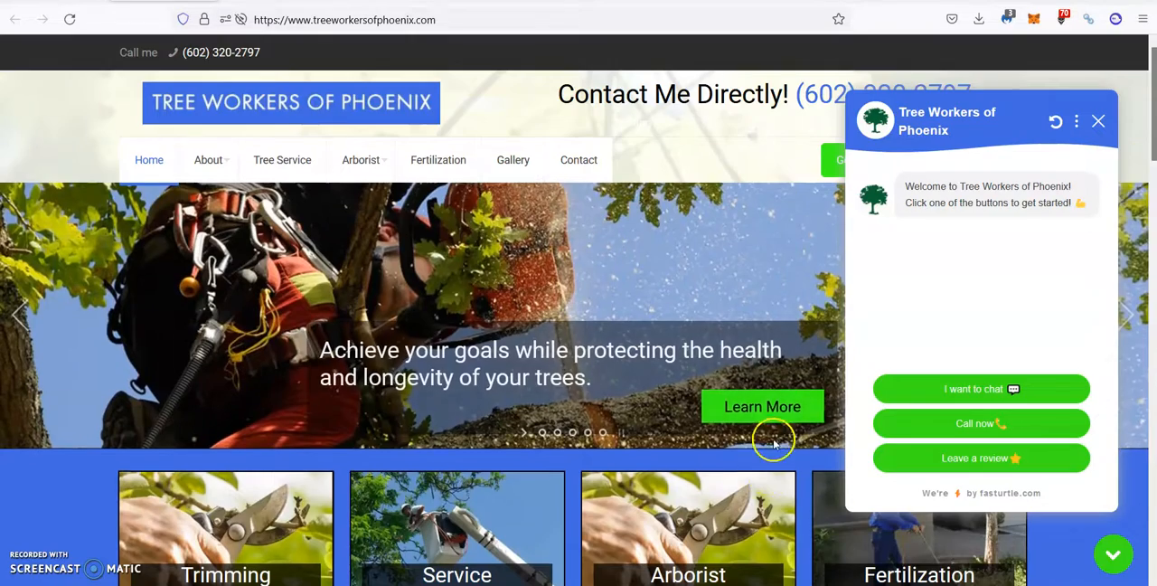
# Close the welcome chat popup and scroll through the Tree Trimming section and services list.
pyautogui.scroll(-3)
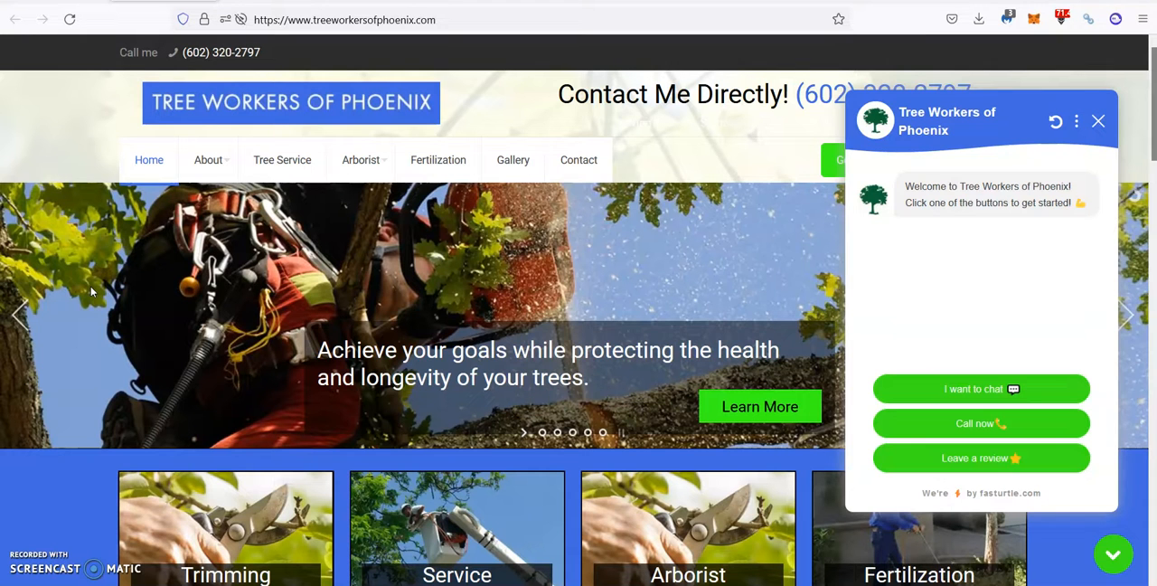
pyautogui.click(1099, 120)
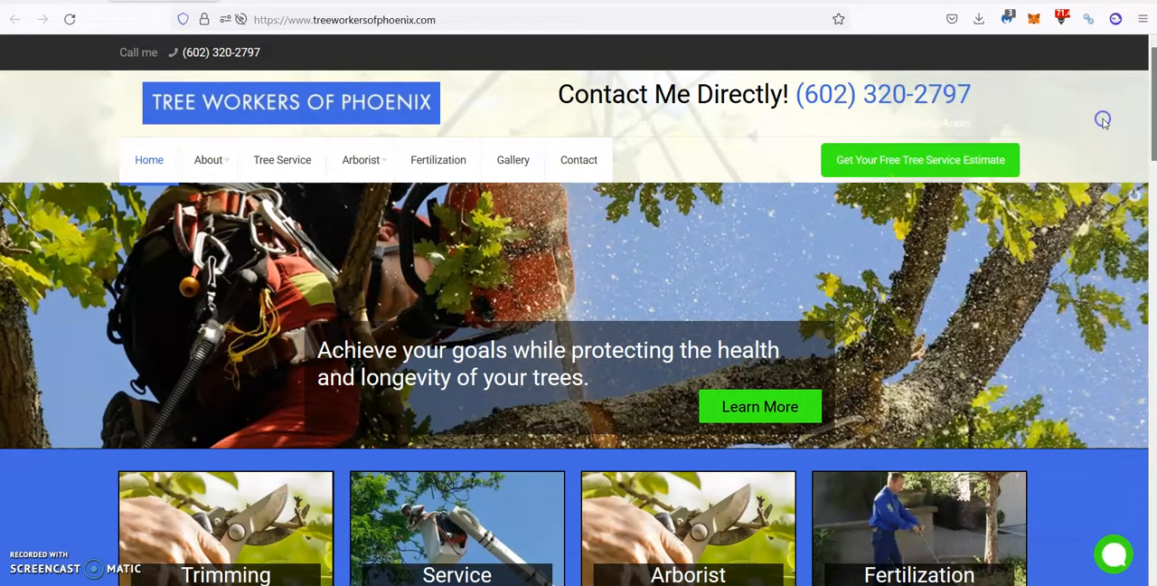
pyautogui.scroll(-3)
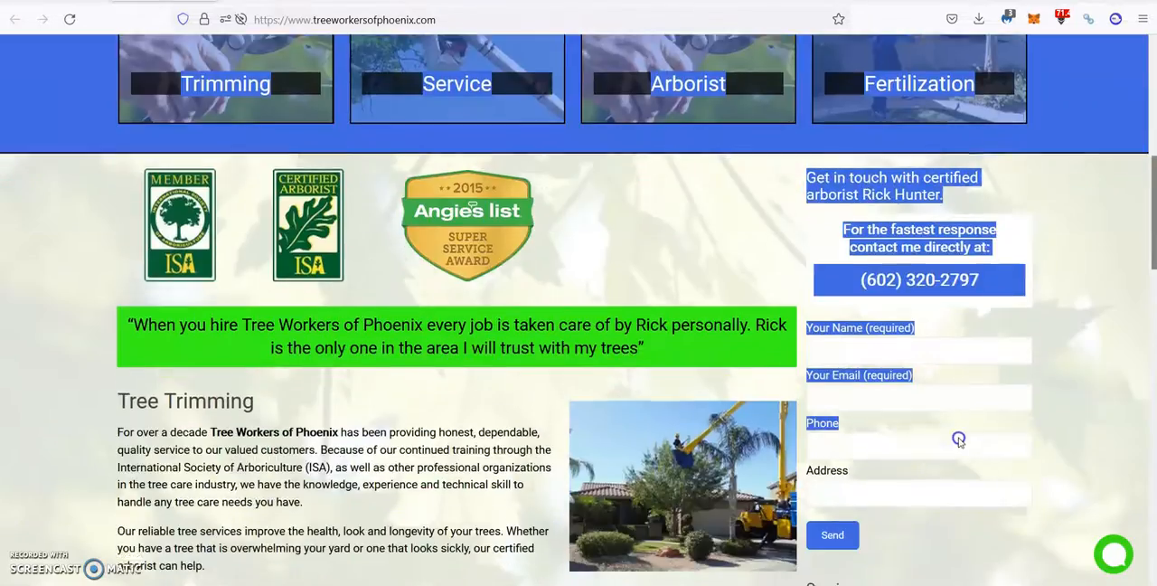
pyautogui.scroll(-3)
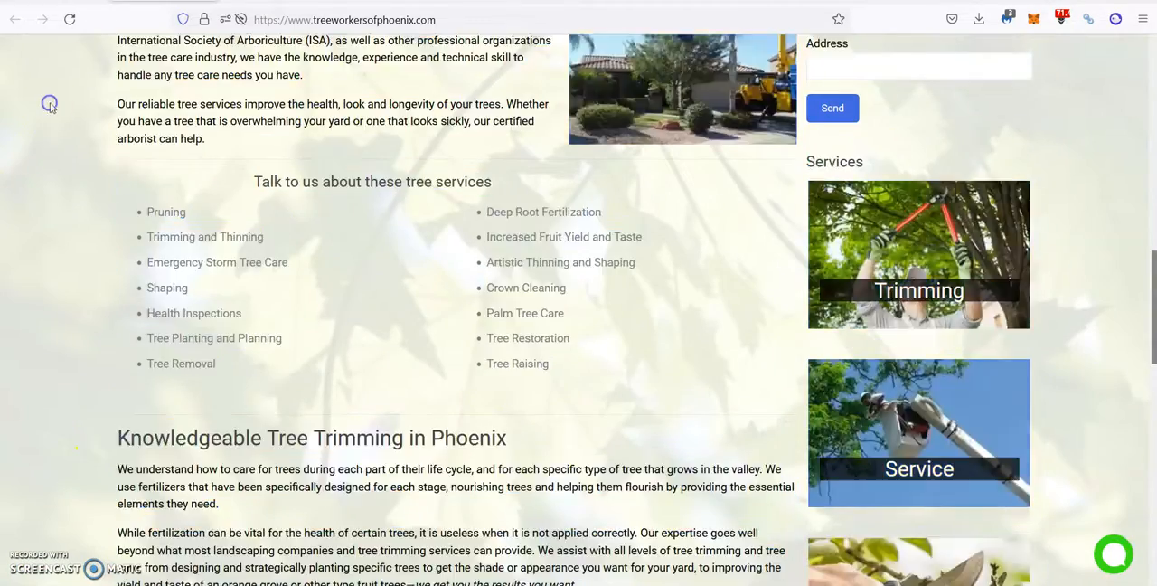
pyautogui.scroll(3)
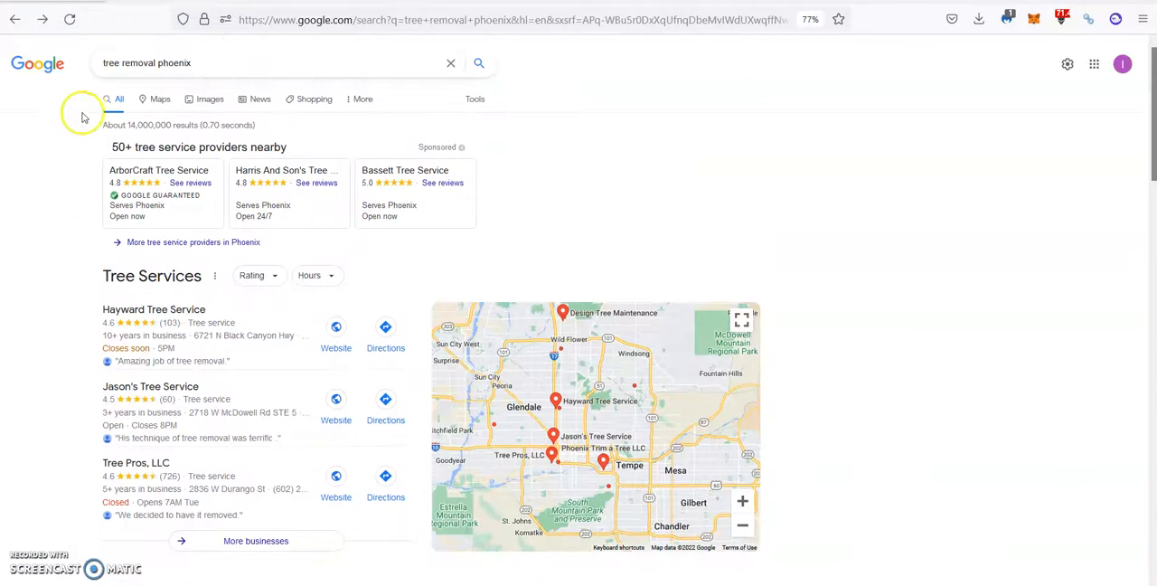
pyautogui.click(271, 61)
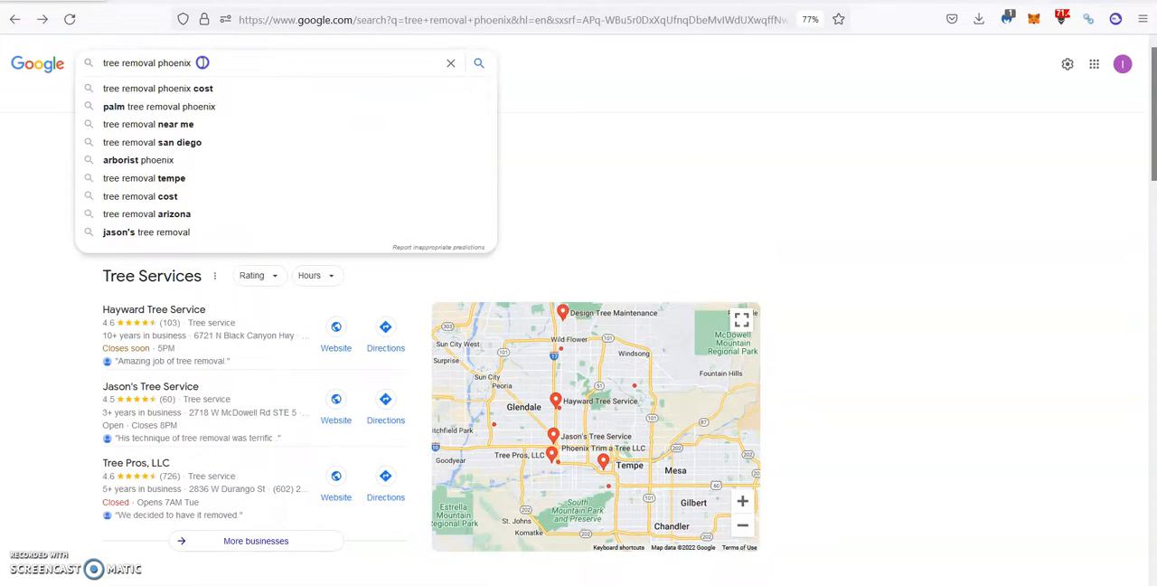
pyautogui.click(219, 61)
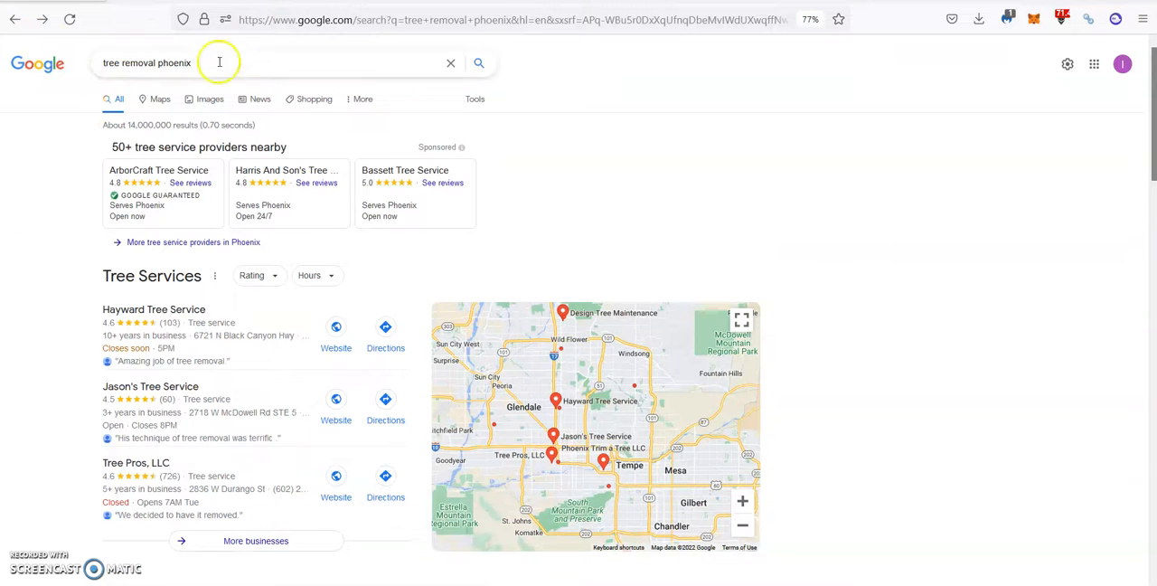
pyautogui.scroll(-3)
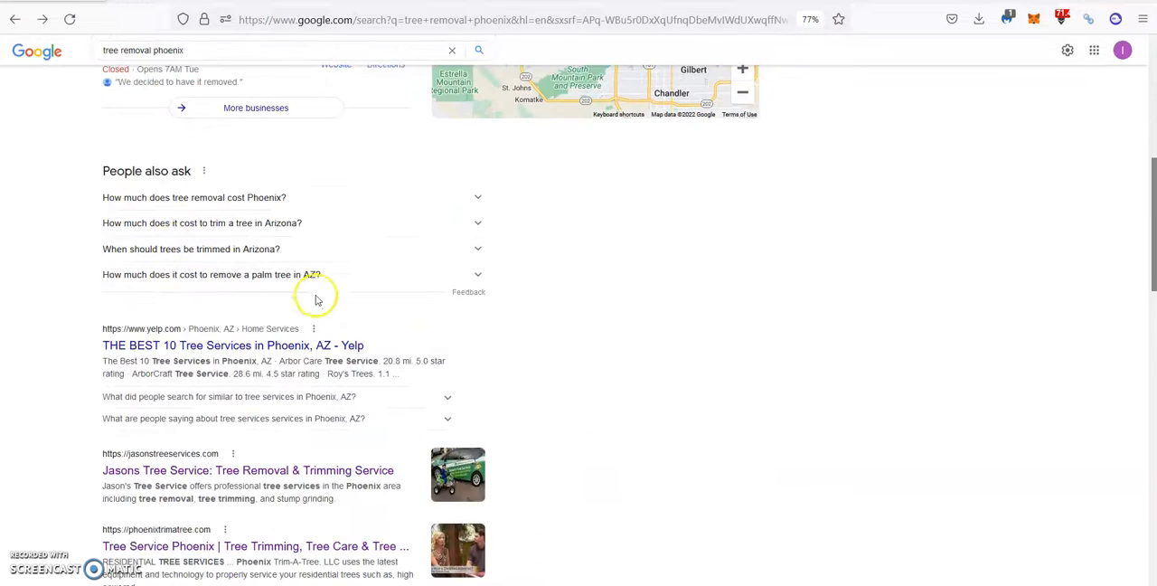
pyautogui.scroll(-3)
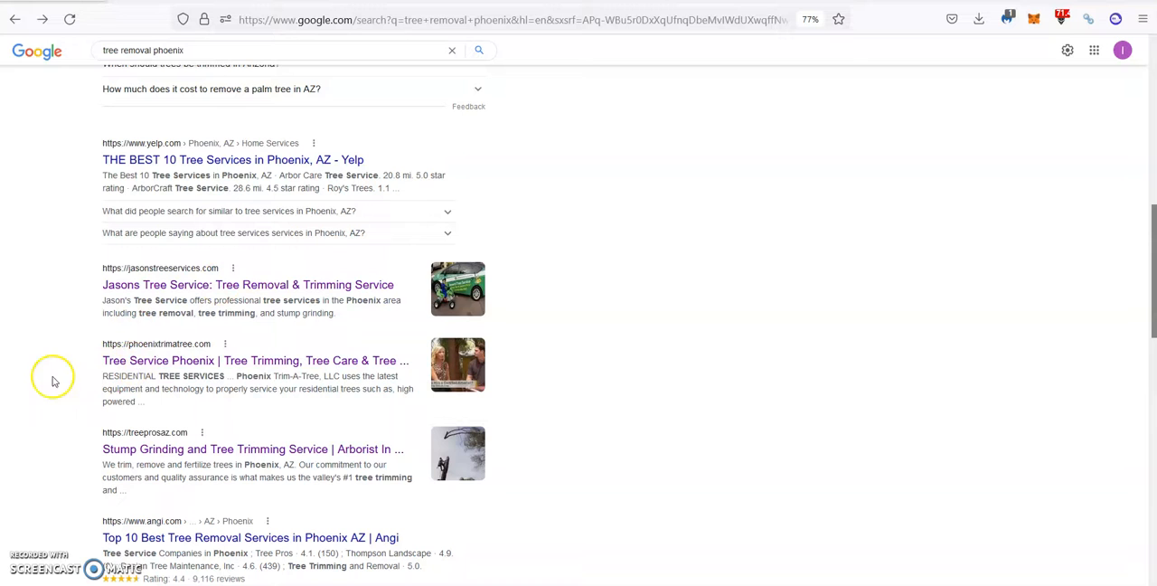
pyautogui.moveTo(83, 278)
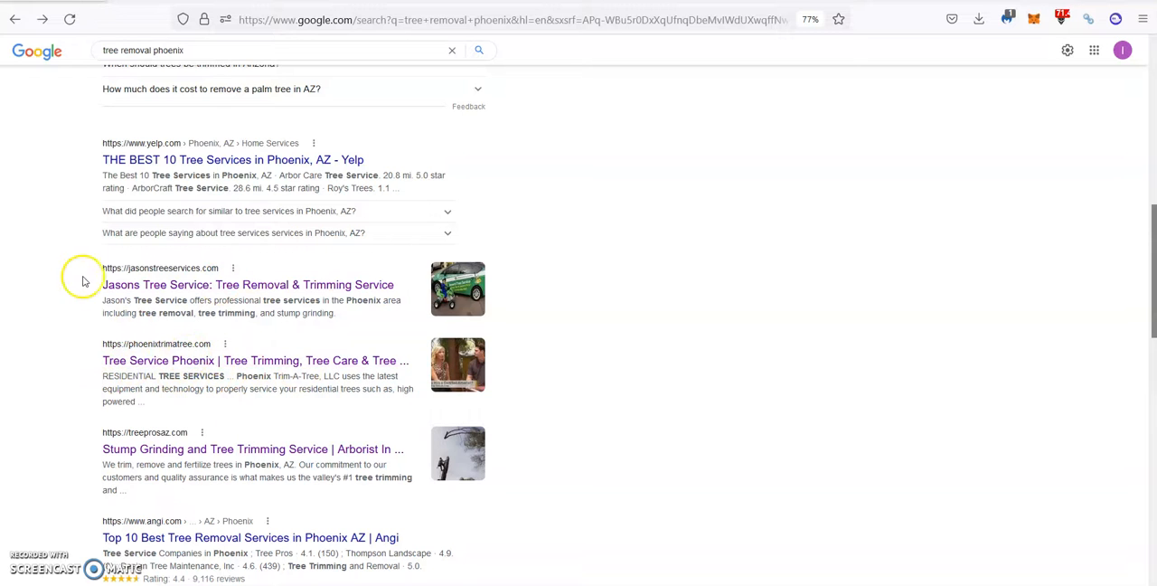
pyautogui.scroll(-3)
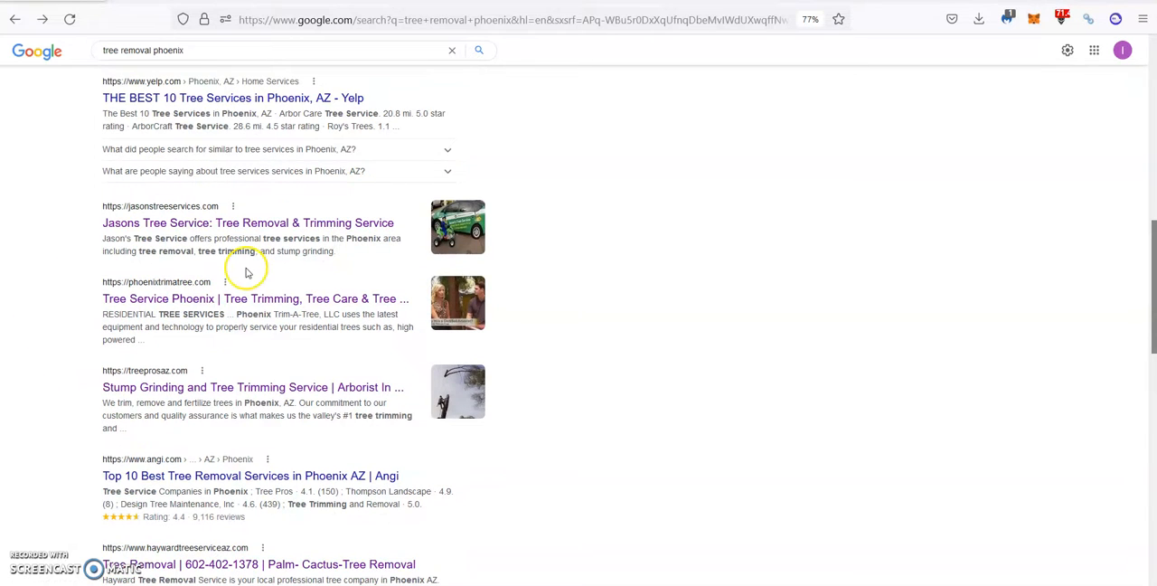
# Open jasonstreeservices.com from the Google results and scroll down its homepage.
pyautogui.click(246, 222)
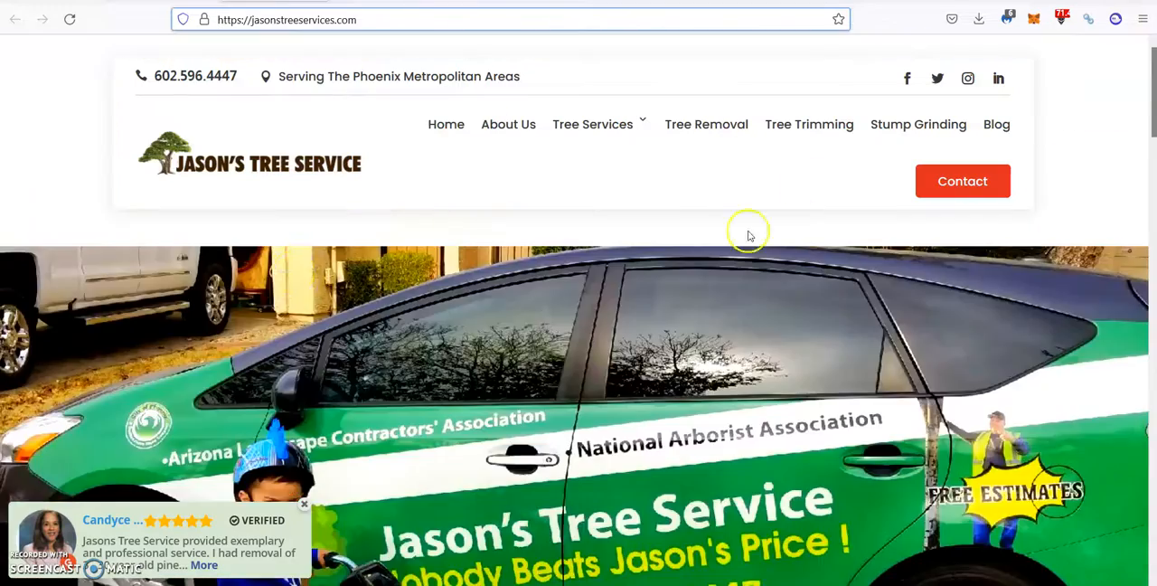
pyautogui.scroll(-3)
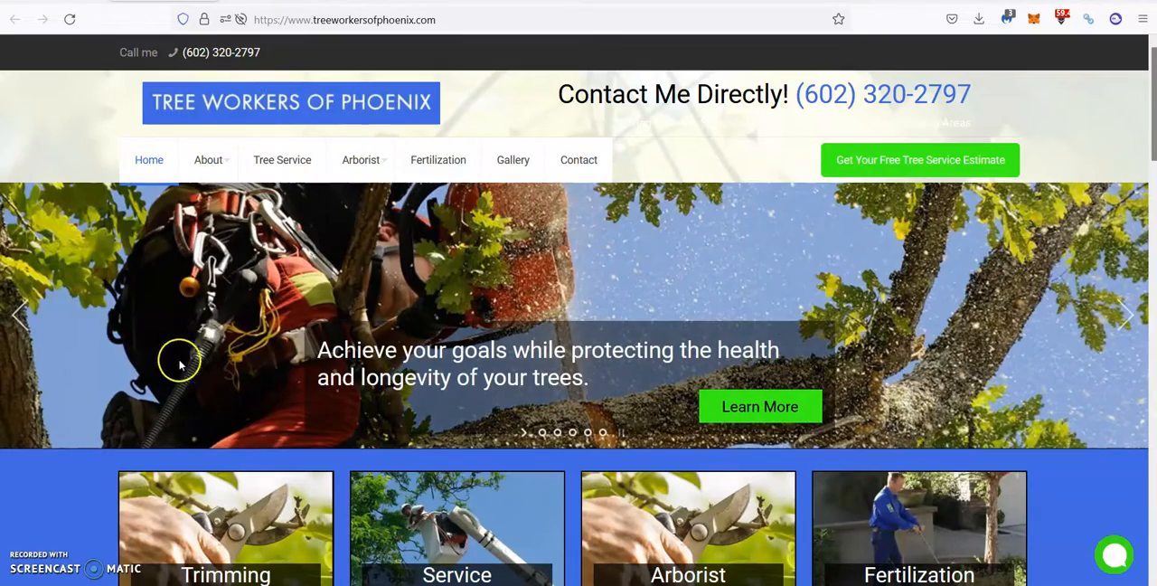
pyautogui.scroll(-3)
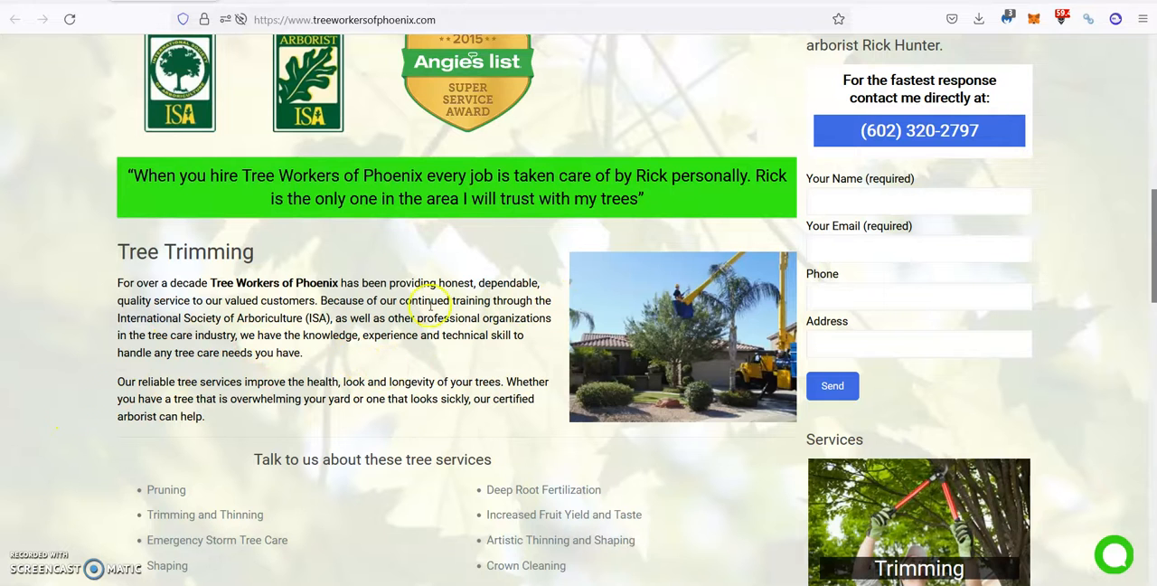
pyautogui.moveTo(1014, 87)
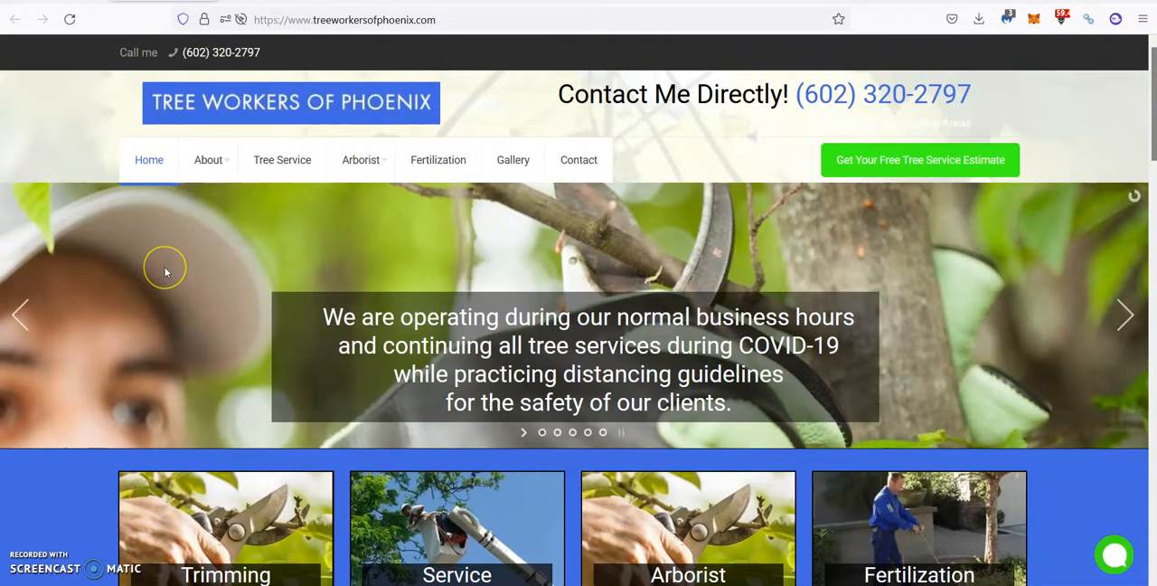
pyautogui.moveTo(166, 272)
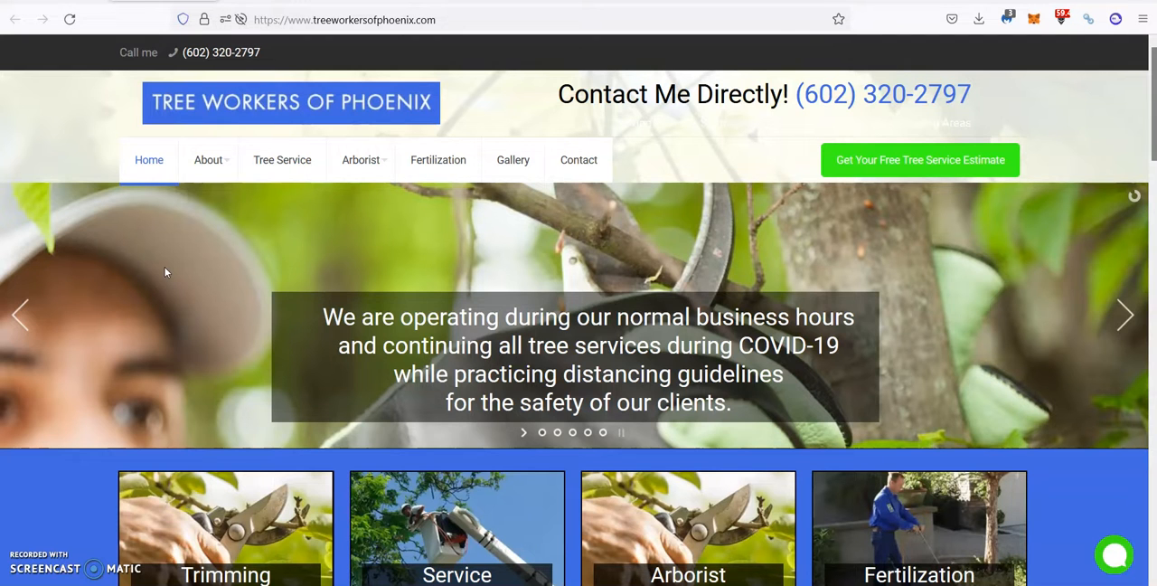
pyautogui.moveTo(217, 275)
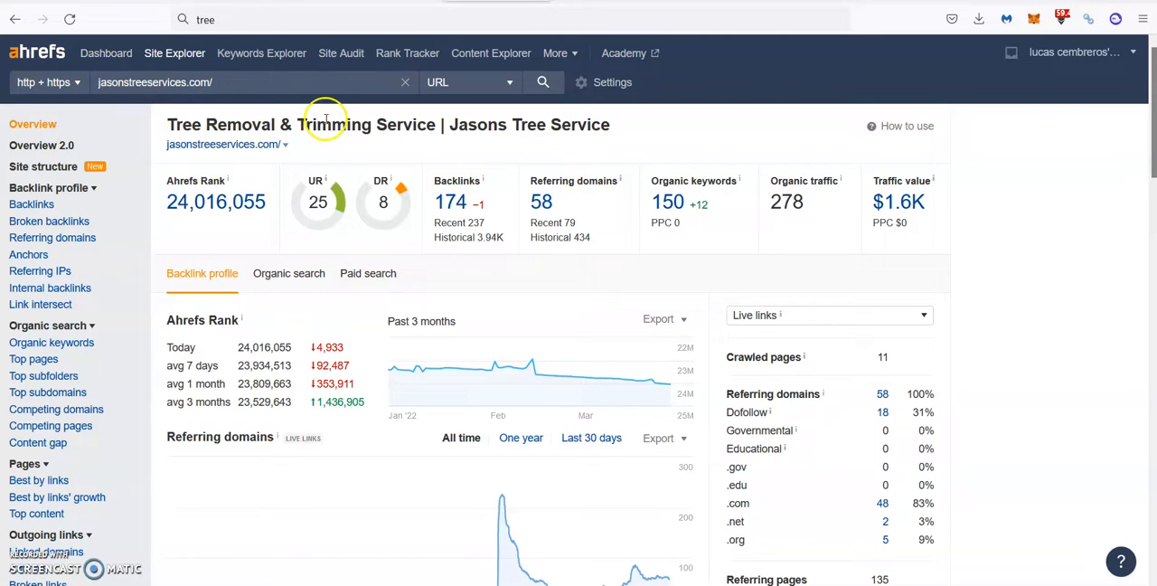
# Select the analysed domain field to replace it with jasonstreeservices.com.
pyautogui.tripleClick(153, 83)
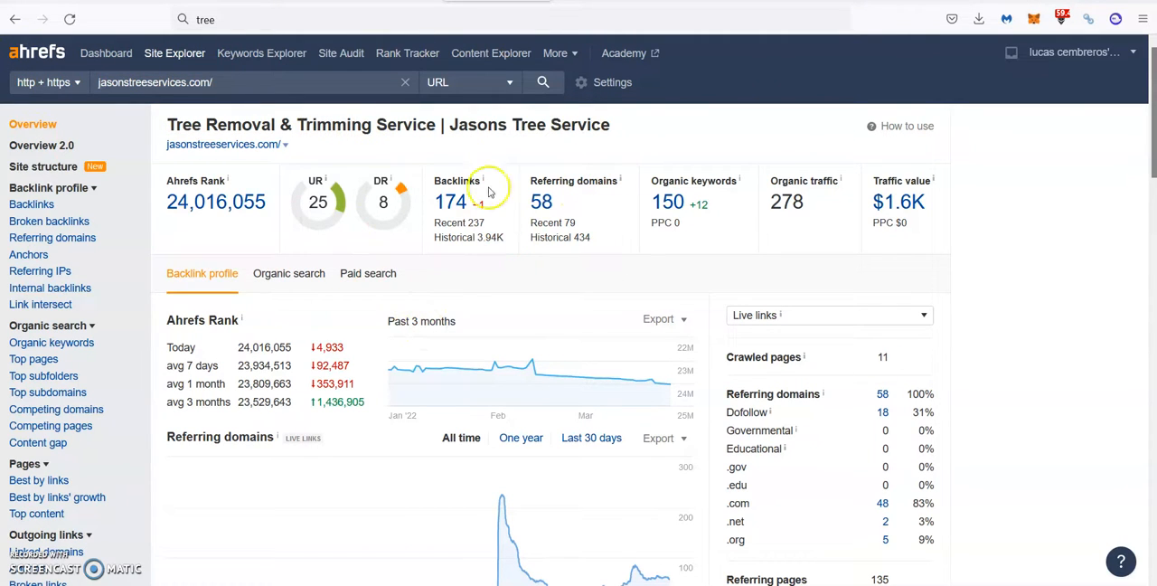
pyautogui.moveTo(414, 224)
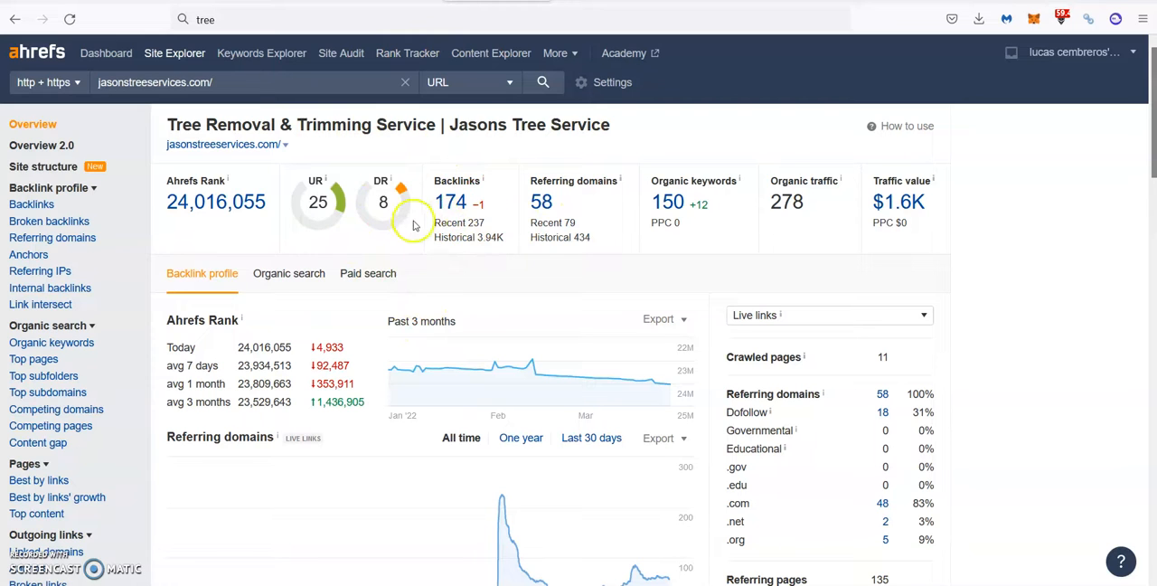
pyautogui.moveTo(813, 200)
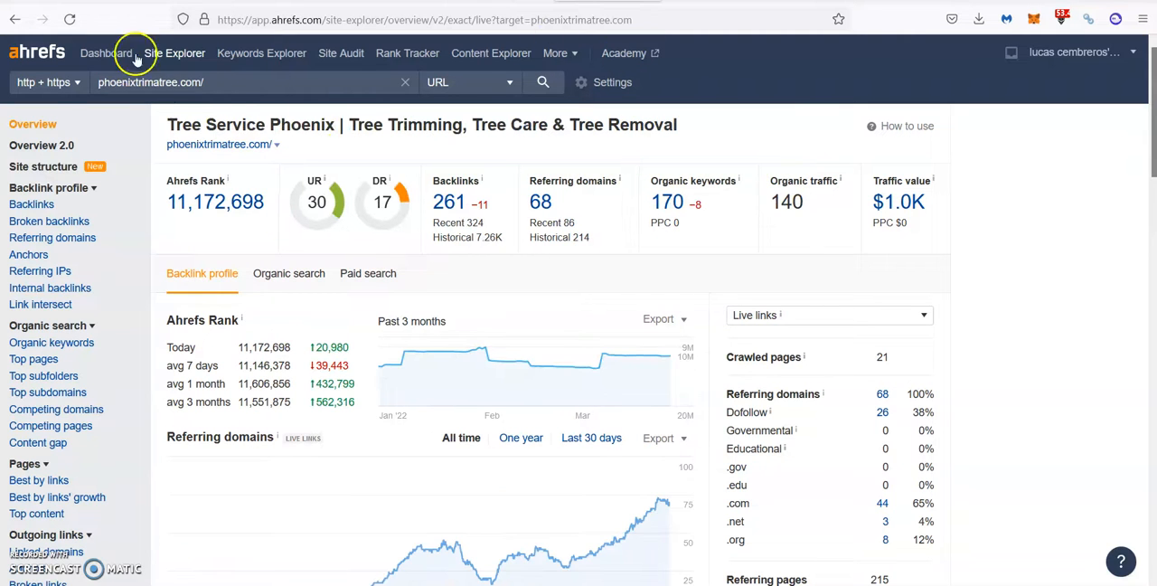
pyautogui.moveTo(499, 170)
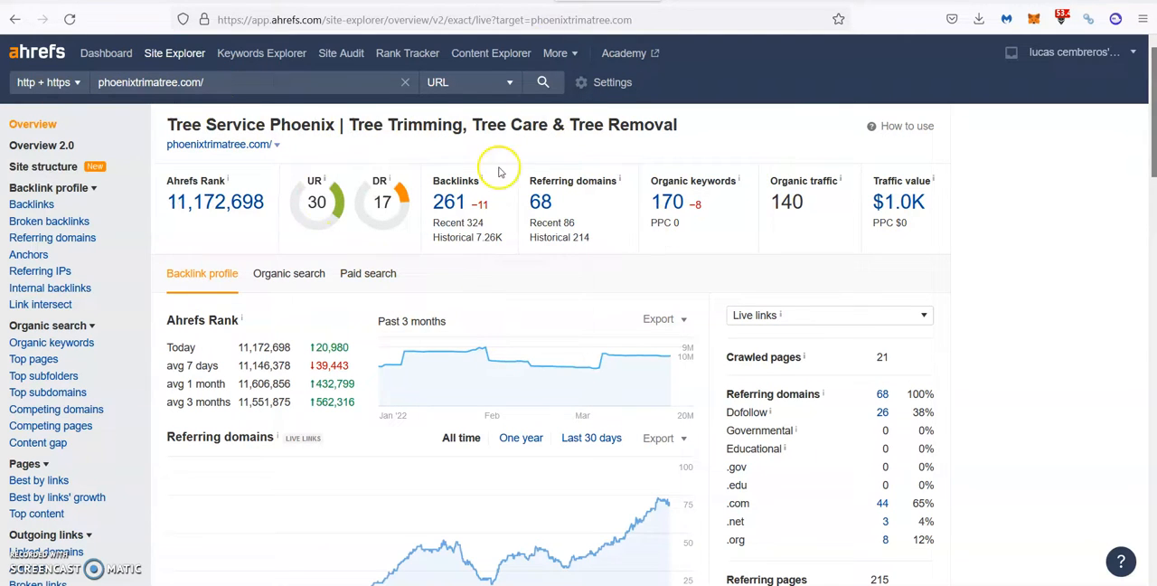
pyautogui.moveTo(575, 268)
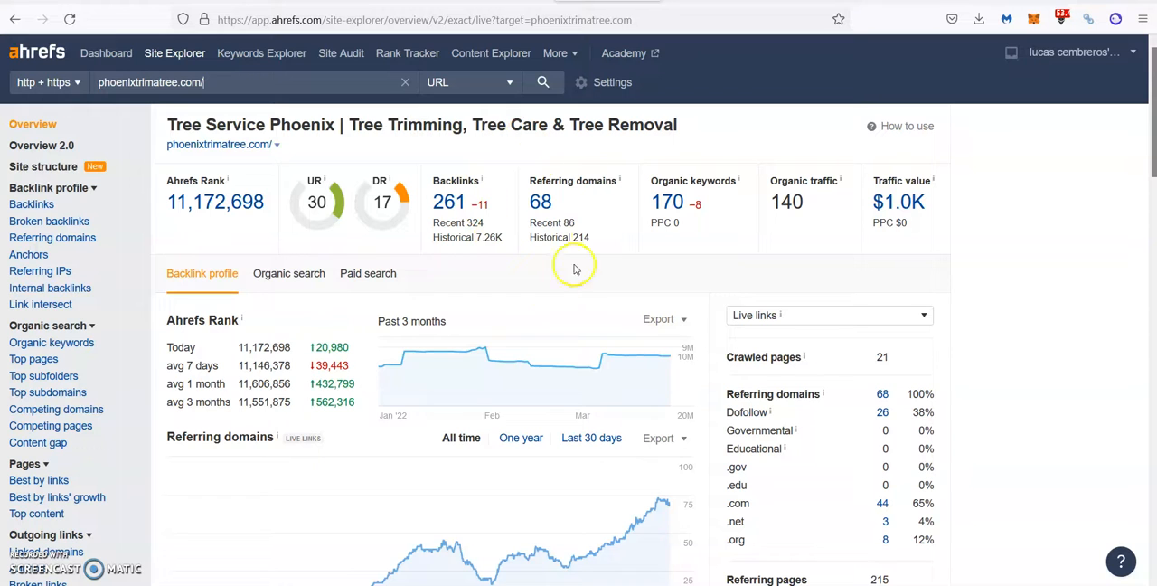
pyautogui.moveTo(709, 174)
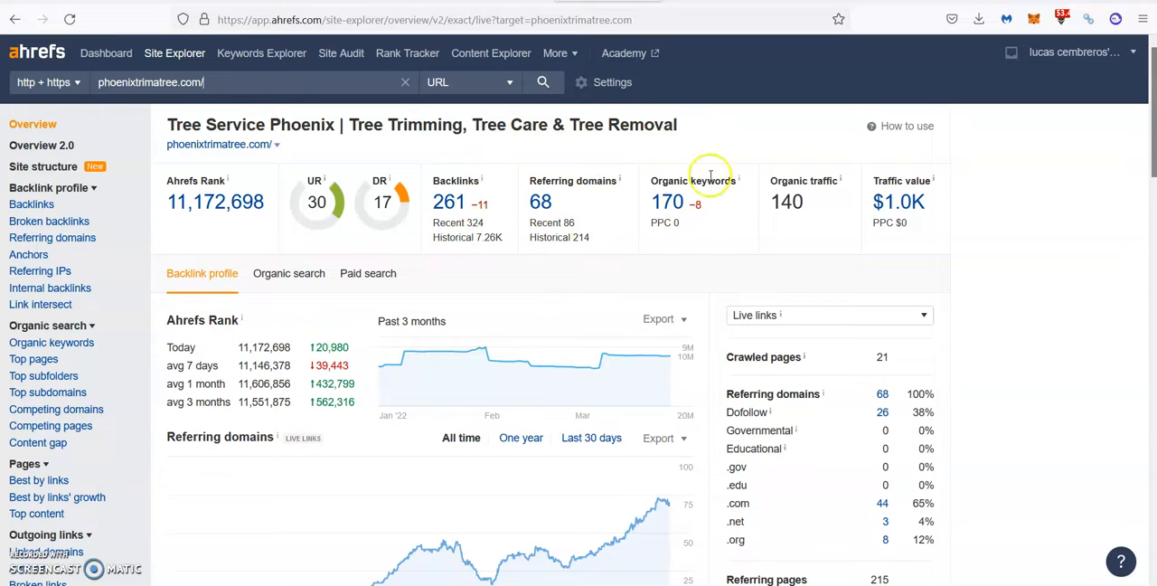
pyautogui.moveTo(763, 159)
pyautogui.write('tree')
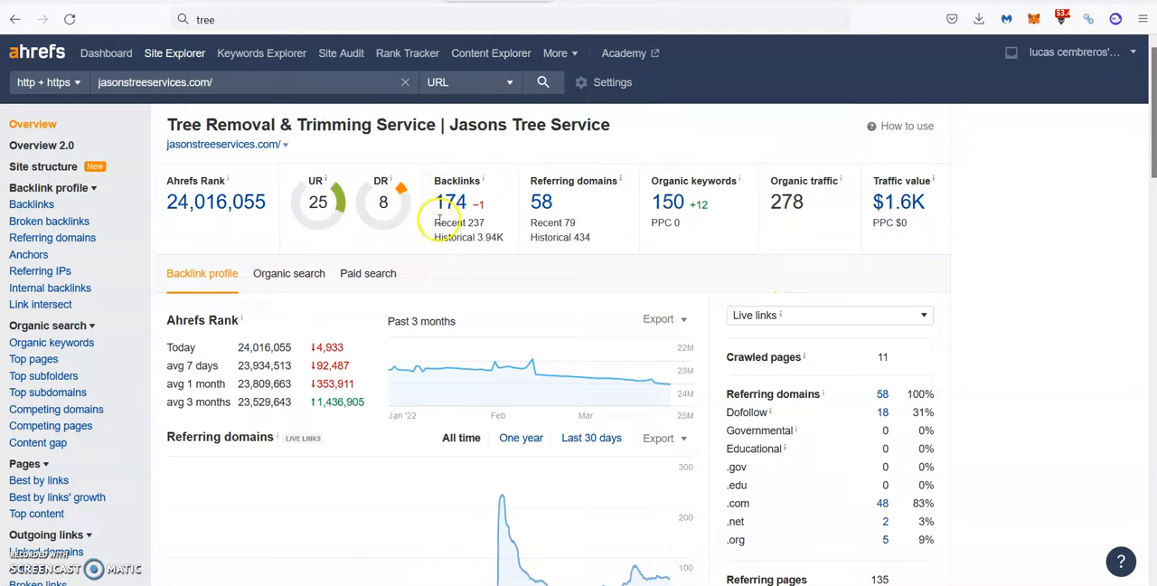
pyautogui.moveTo(784, 130)
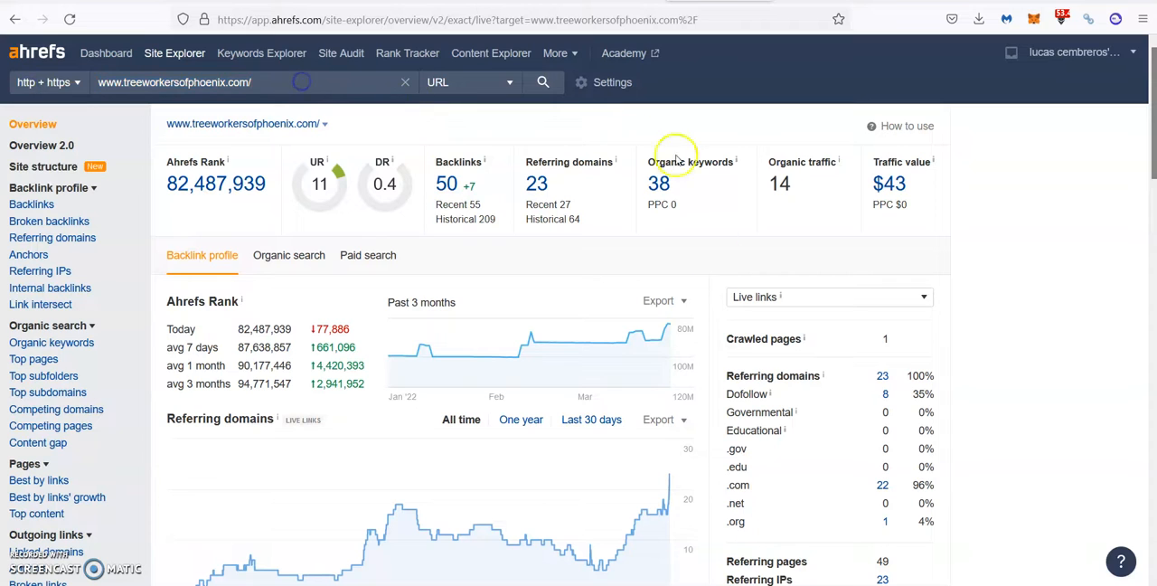
pyautogui.moveTo(533, 233)
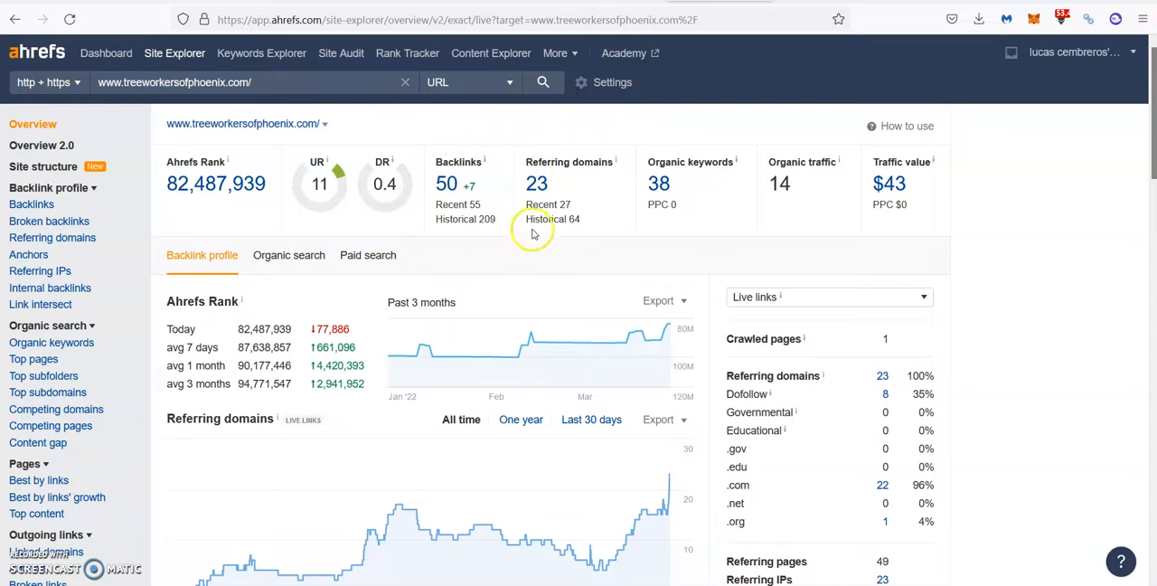
pyautogui.moveTo(632, 151)
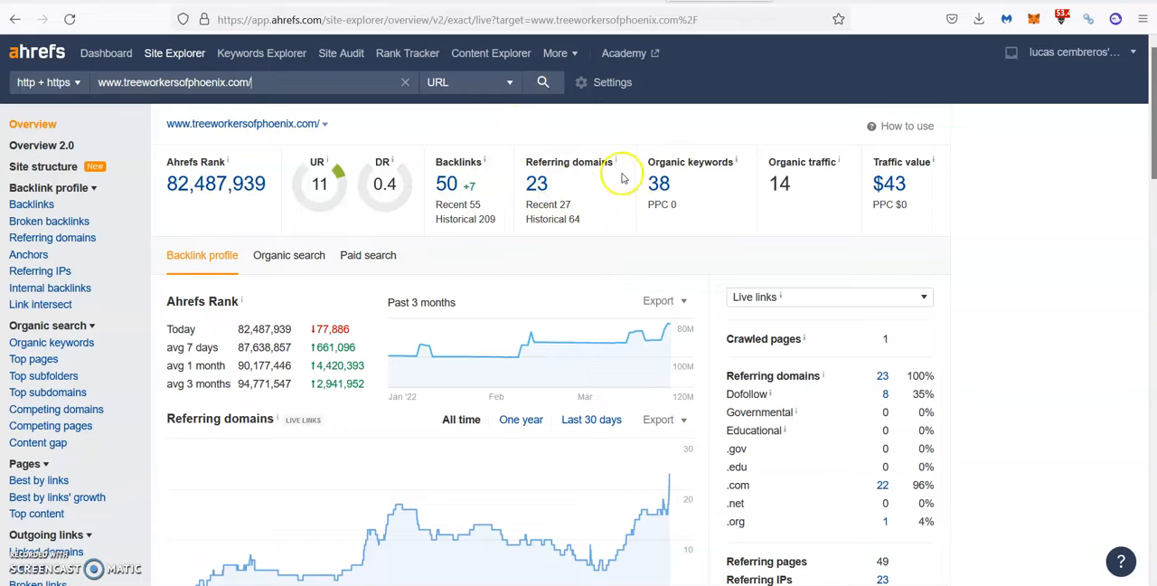
pyautogui.moveTo(678, 190)
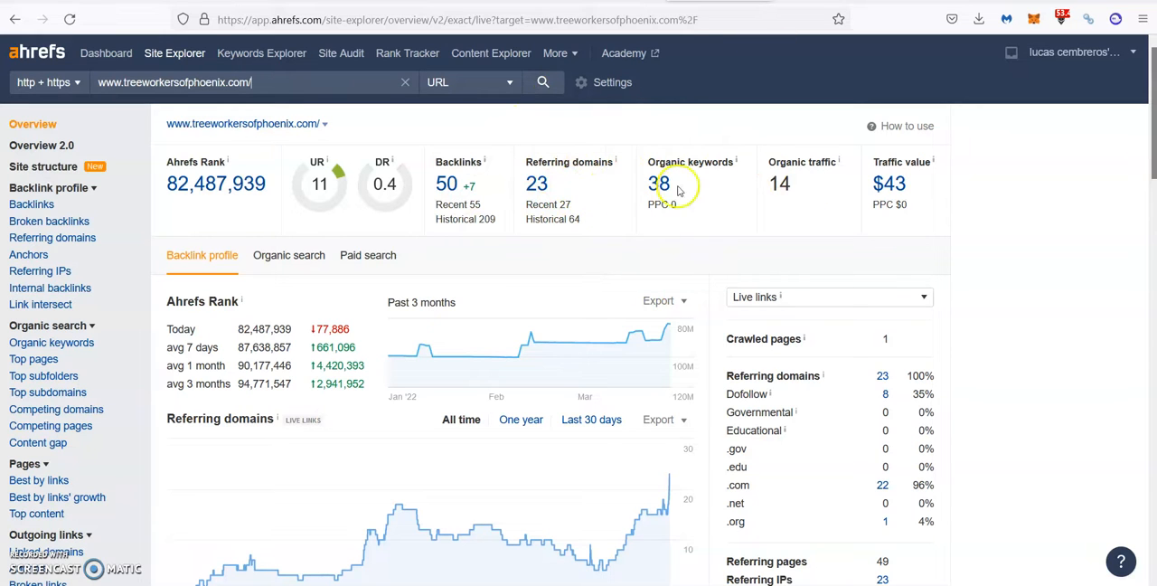
pyautogui.moveTo(709, 191)
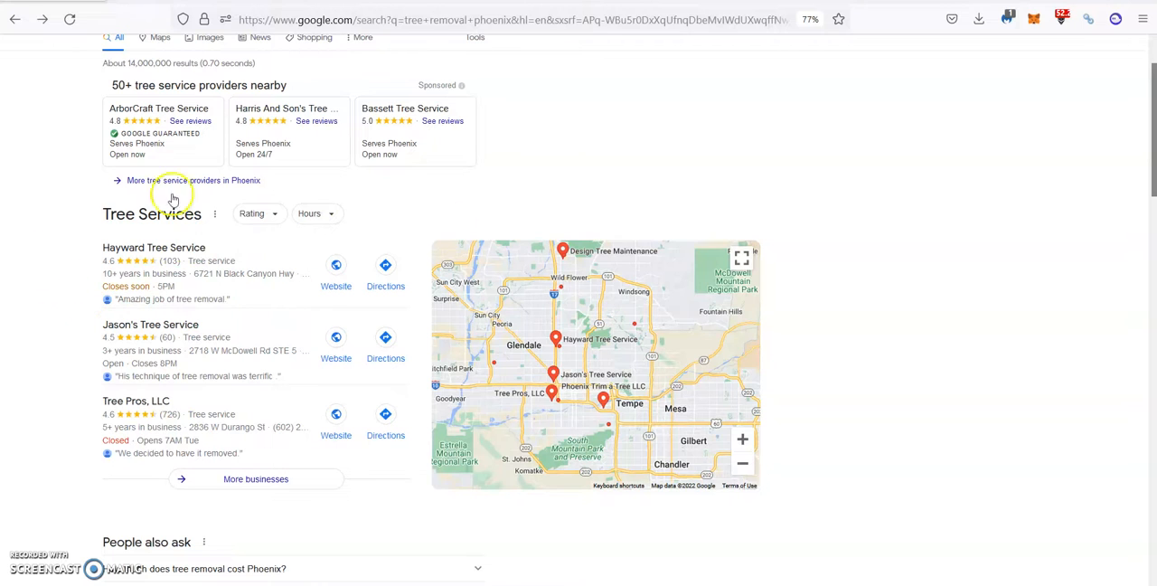
pyautogui.moveTo(40, 293)
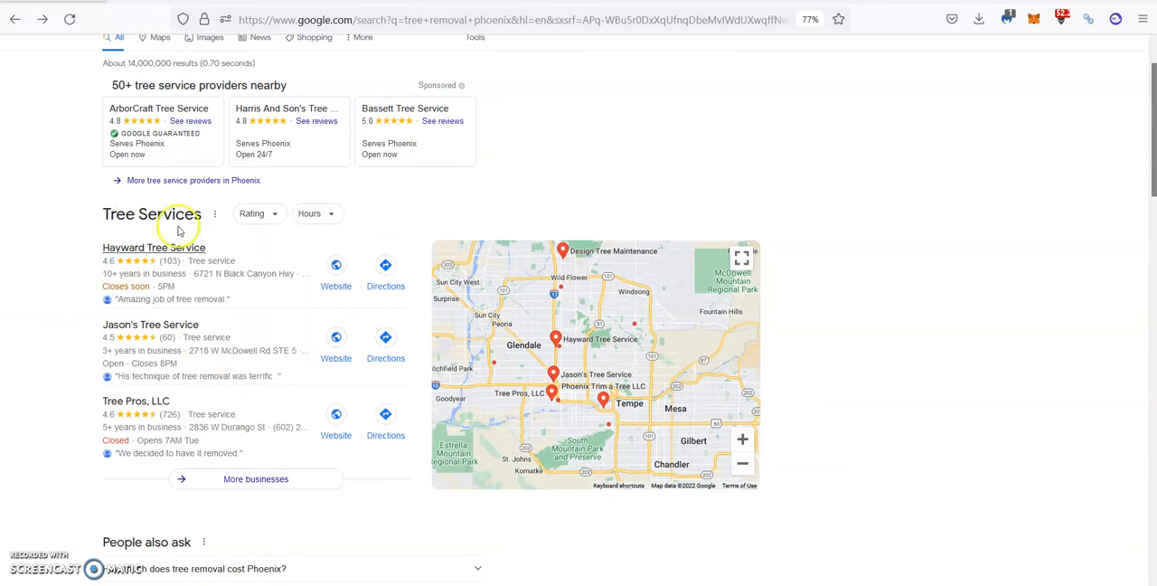
pyautogui.moveTo(145, 278)
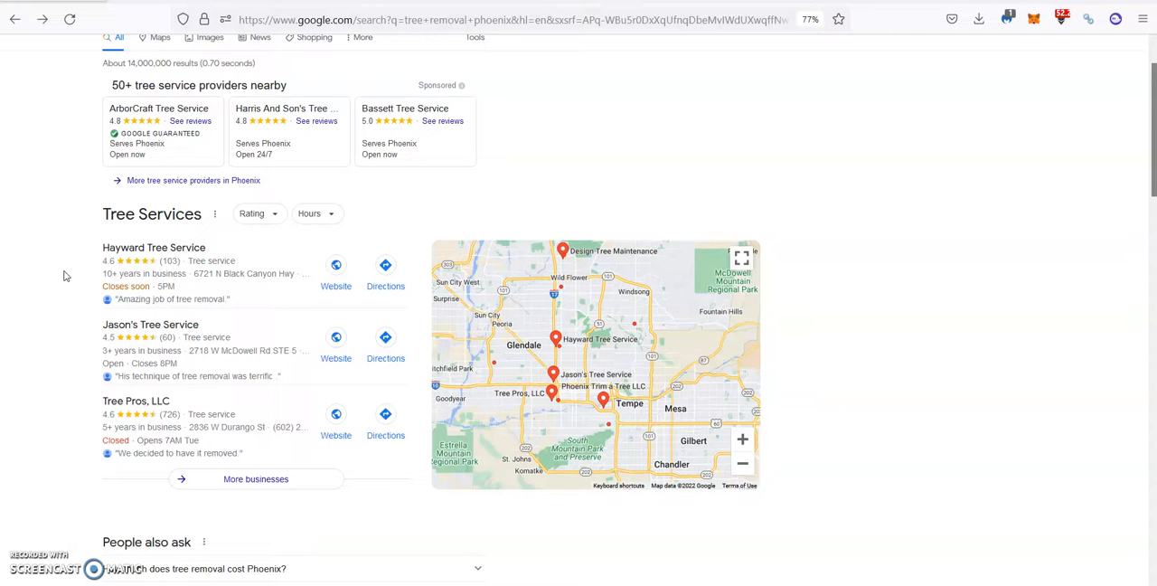
# Scroll the tree removal Phoenix results down to questions and Yelp, then back to the local pack.
pyautogui.scroll(-3)
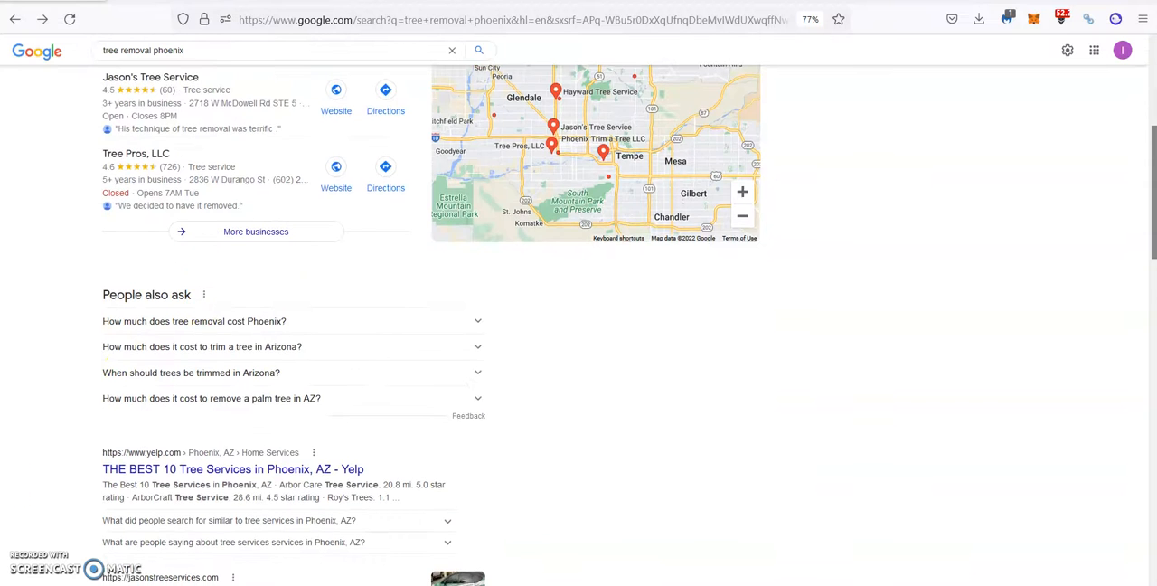
pyautogui.scroll(3)
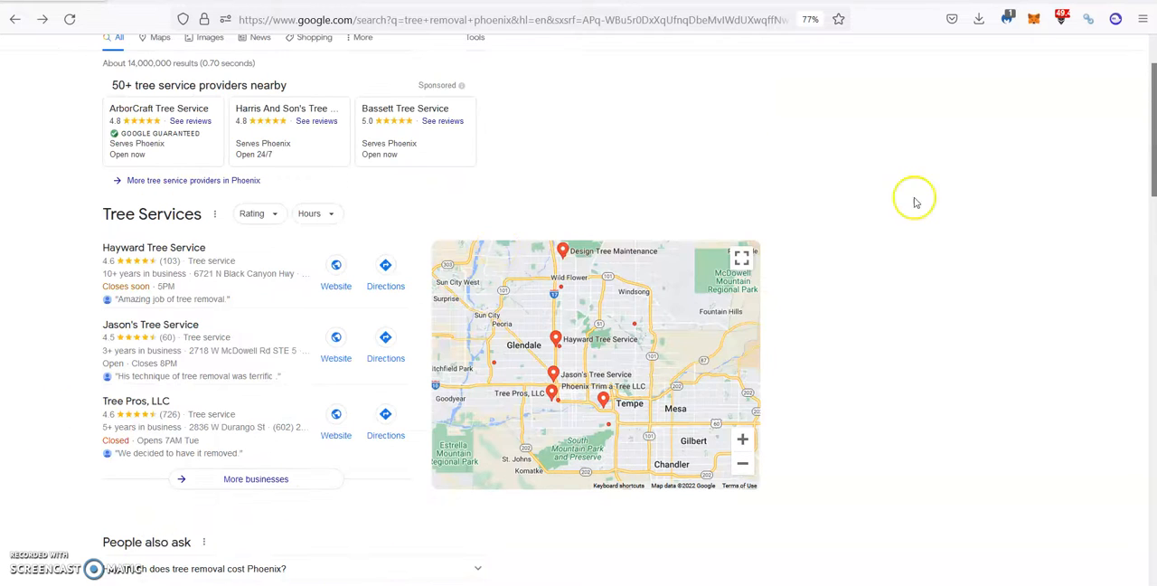
pyautogui.moveTo(705, 208)
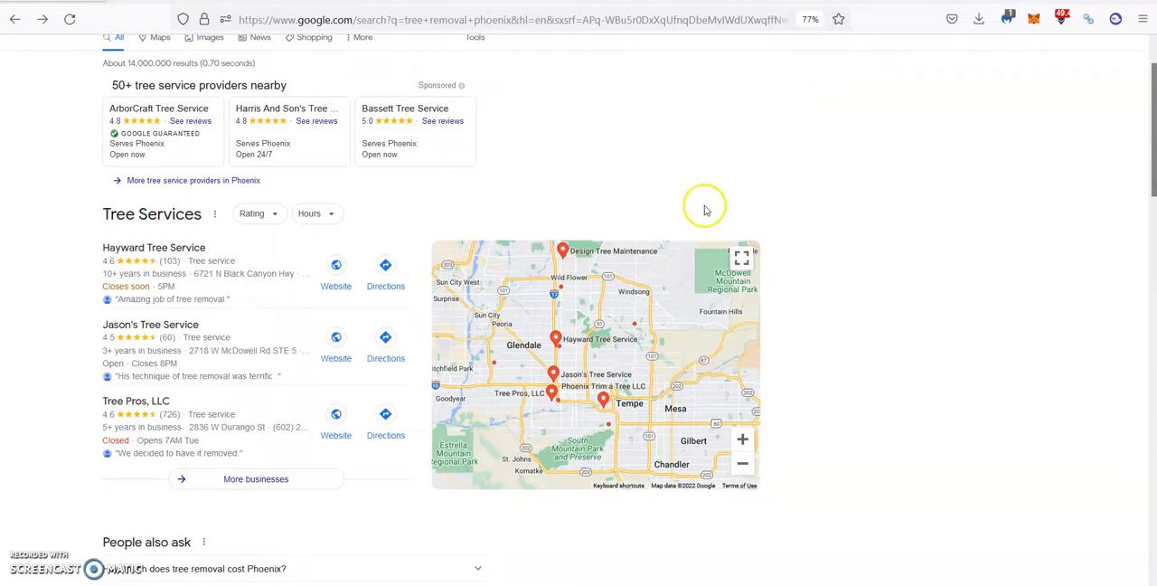